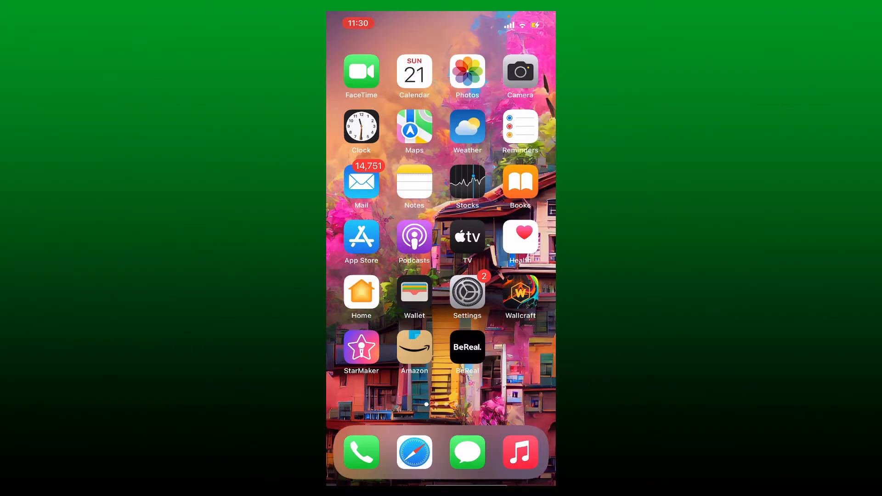
Launch BeReal from the iPhone home screen to reach the friends feed
left_click(466, 347)
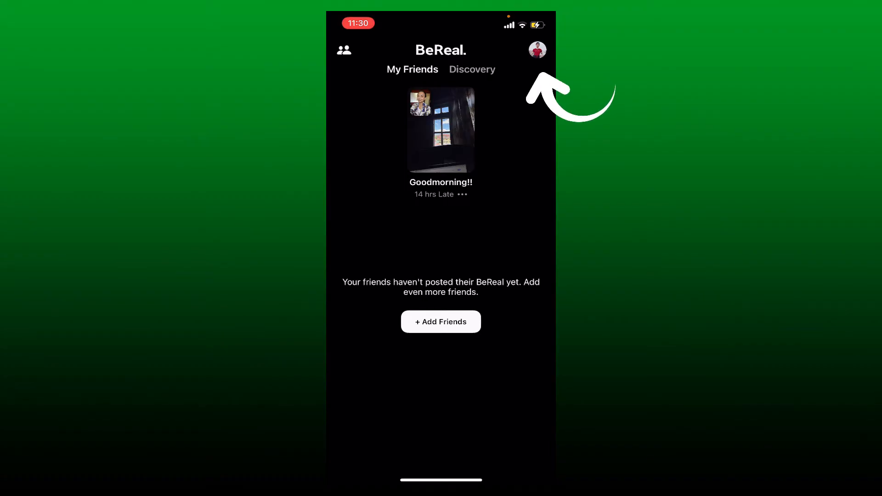
Open your own profile page and enter the Edit Profile form
left_click(537, 49)
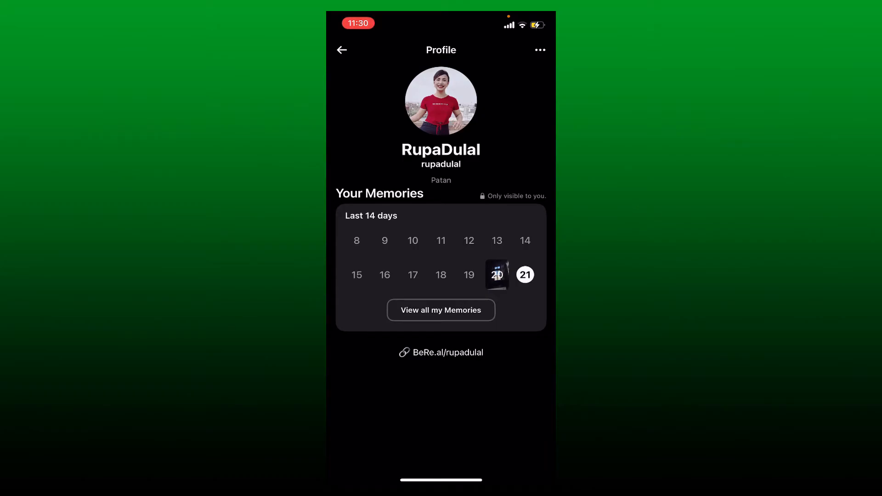
left_click(538, 50)
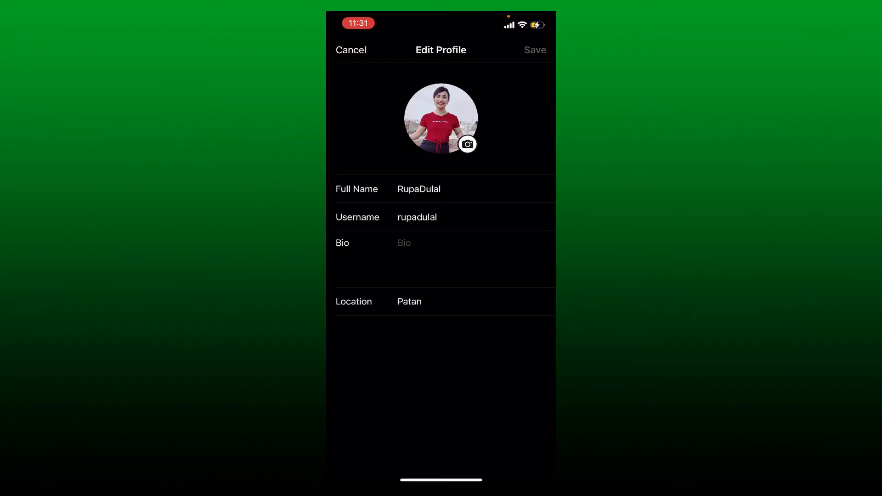
left_click(466, 143)
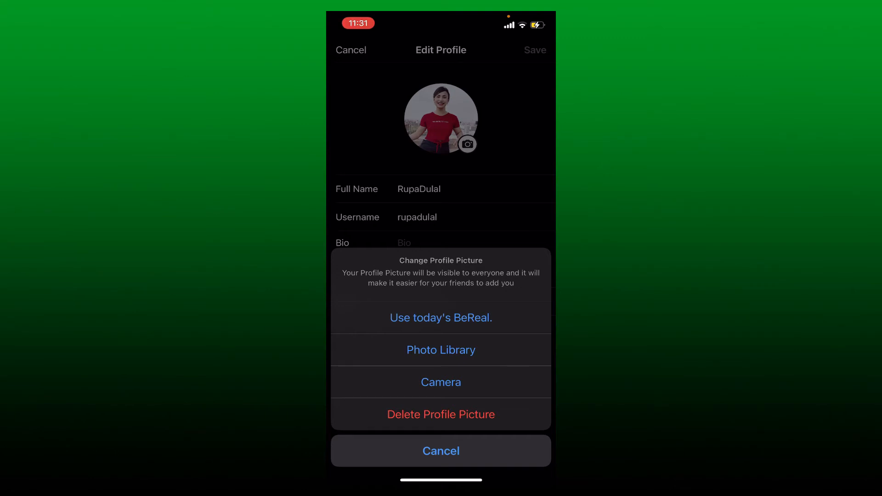
left_click(441, 451)
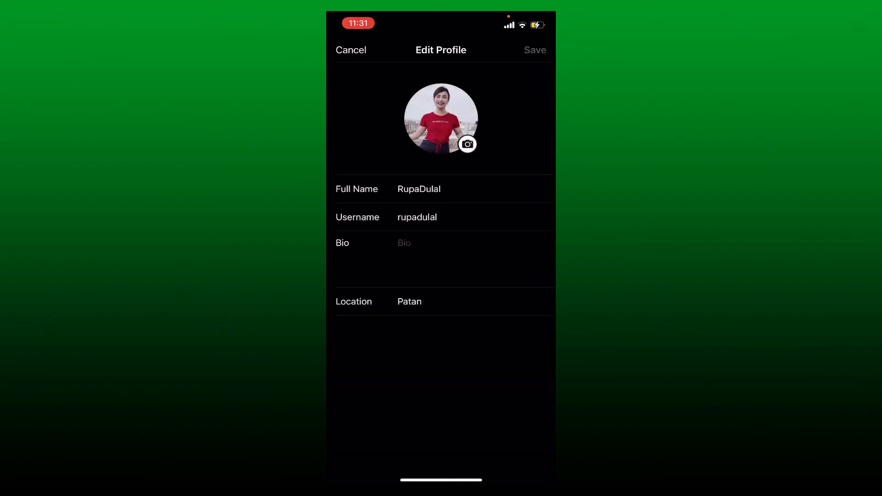
Choose the rooftop red T-shirt photo and accept its framing as the profile picture
left_click(467, 144)
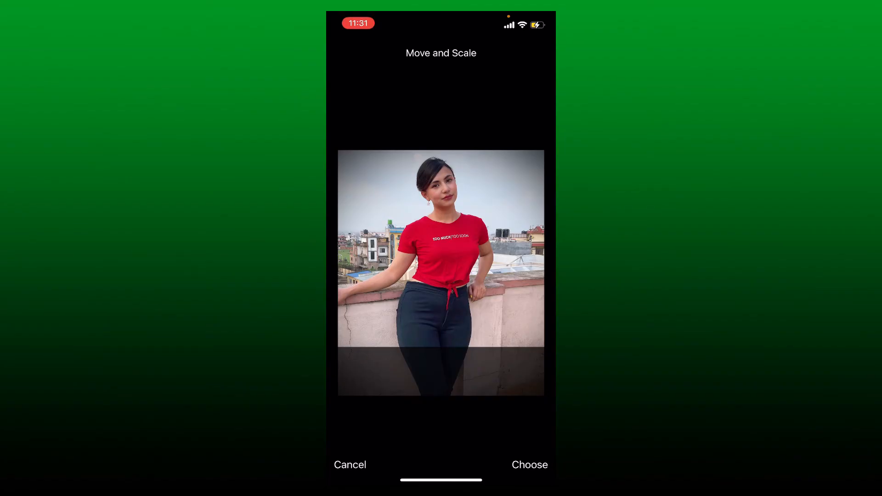
left_click(529, 464)
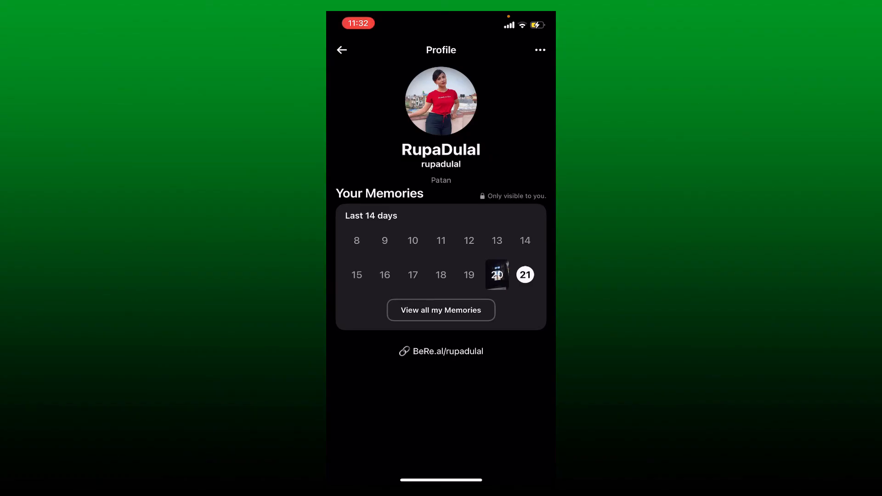
Close BeReal and return to the iPhone home screen
left_click(341, 50)
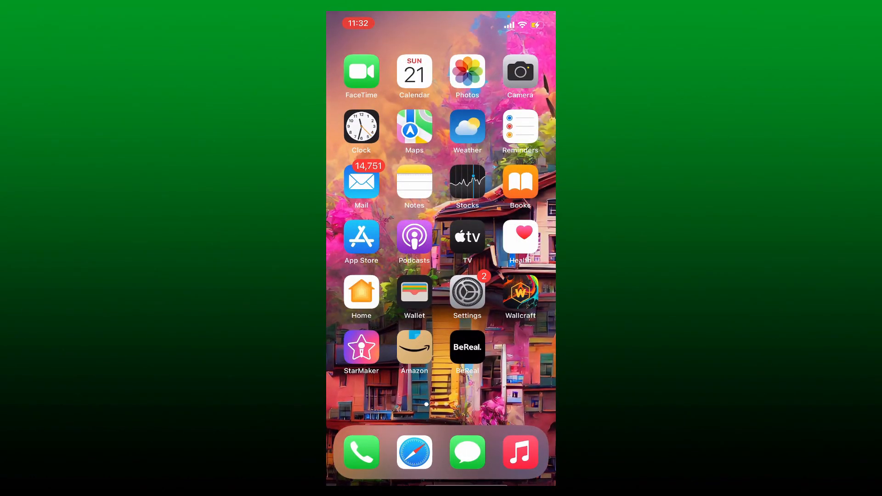
left_click(771, 63)
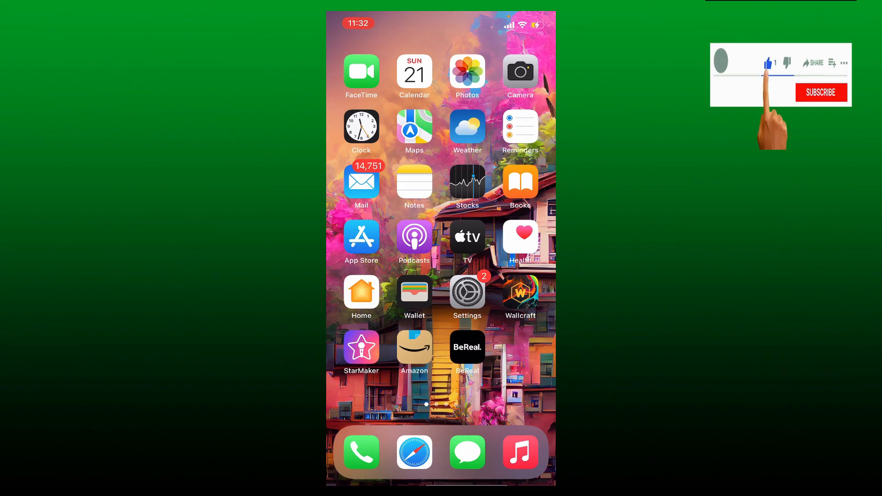